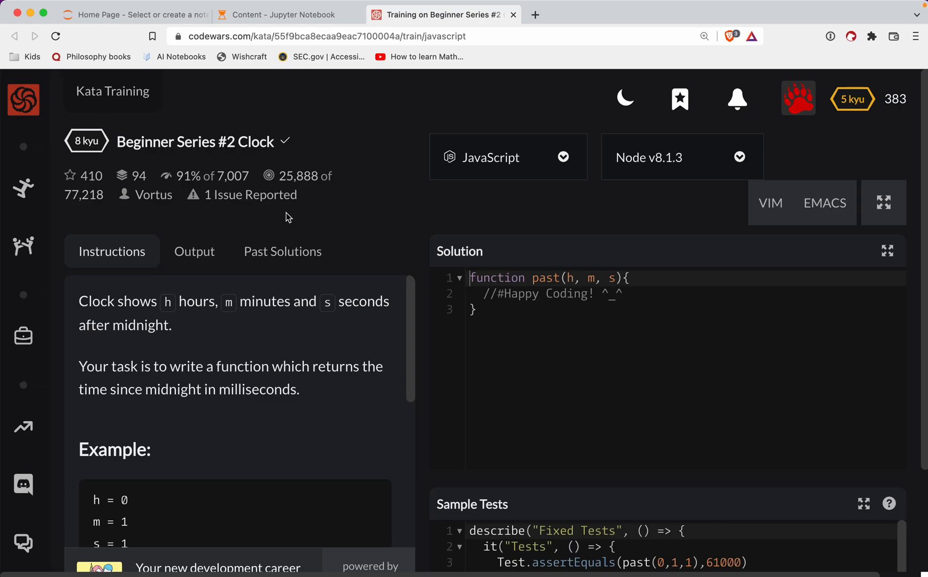
{"action": "mouse_move", "coordinate": [242, 141]}
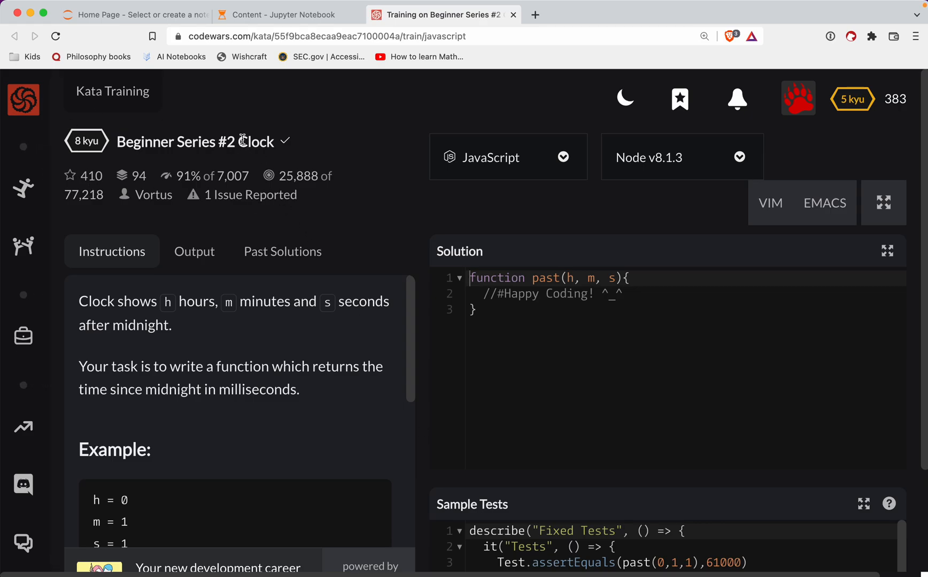
- Scroll through the Clock kata instructions to read the example and input constraints
{"action": "scroll", "scroll_direction": "down", "scroll_amount": 3}
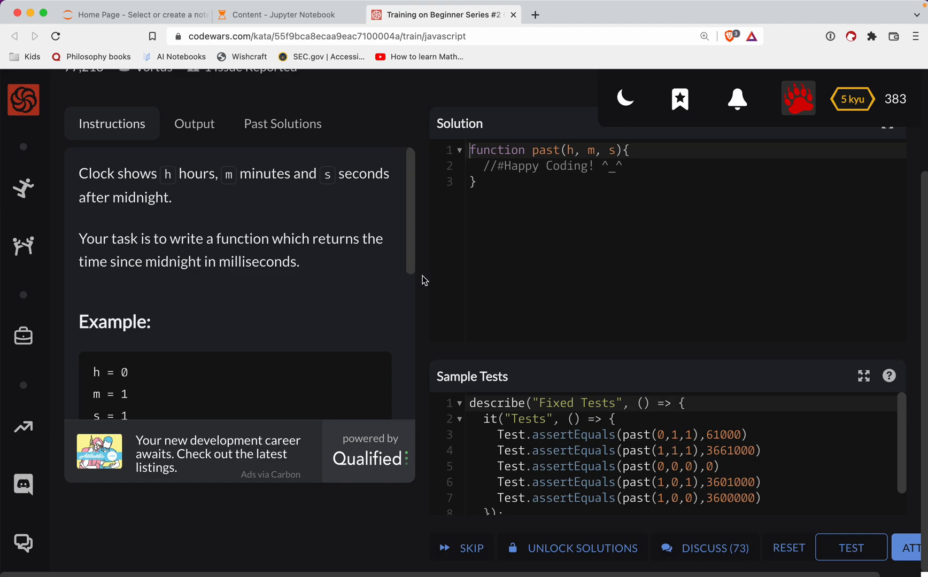
{"action": "mouse_move", "coordinate": [153, 192]}
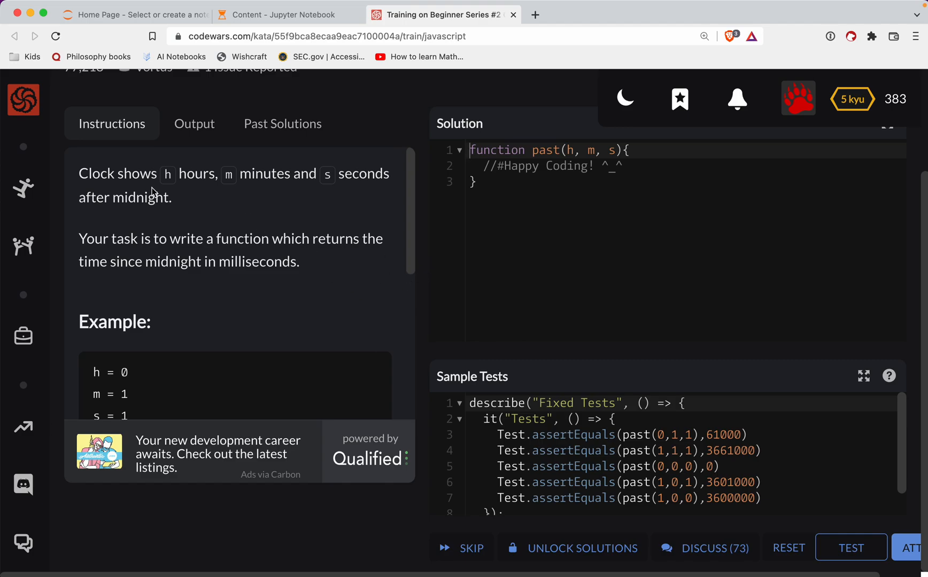
{"action": "mouse_move", "coordinate": [233, 207]}
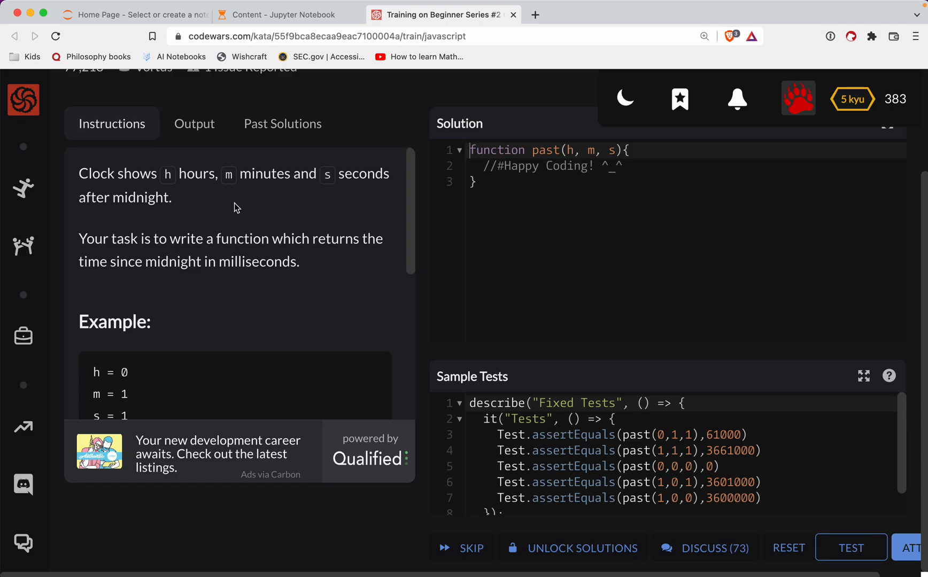
{"action": "scroll", "scroll_direction": "up", "scroll_amount": 3}
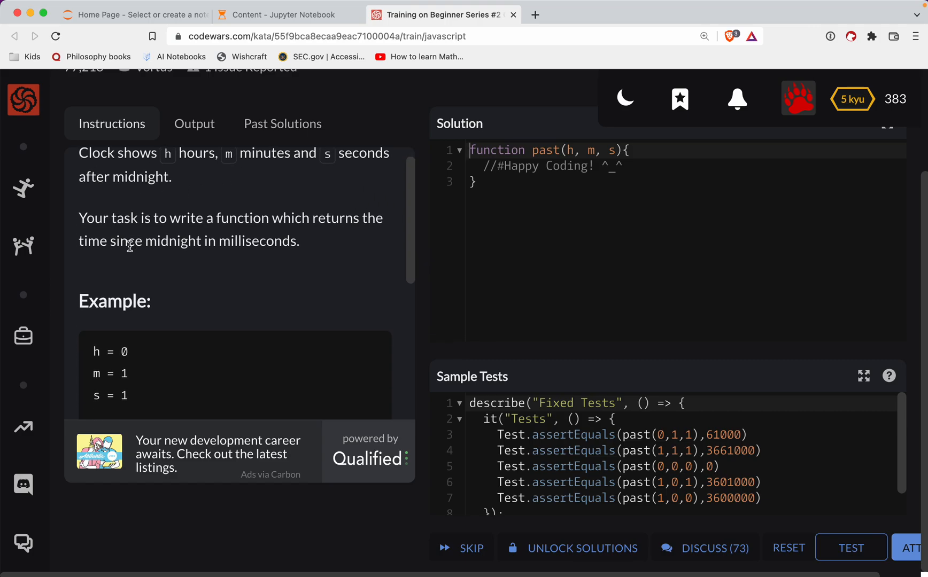
{"action": "scroll", "scroll_direction": "down", "scroll_amount": 3}
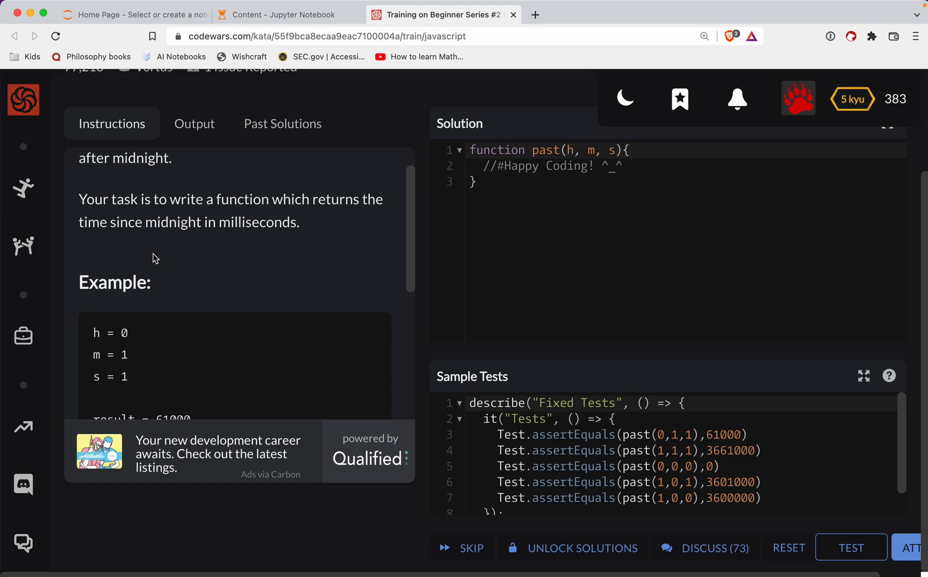
{"action": "scroll", "scroll_direction": "down", "scroll_amount": 3}
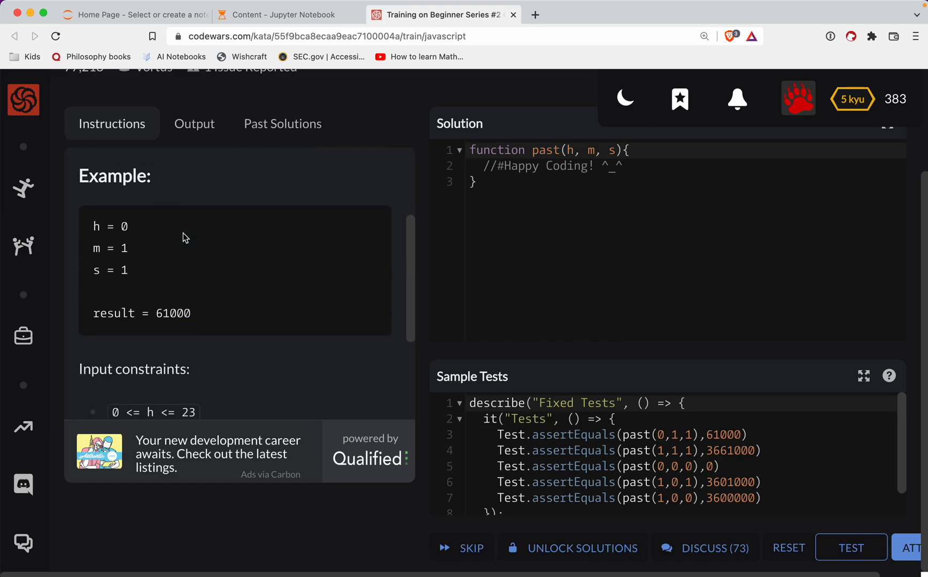
{"action": "mouse_move", "coordinate": [124, 249]}
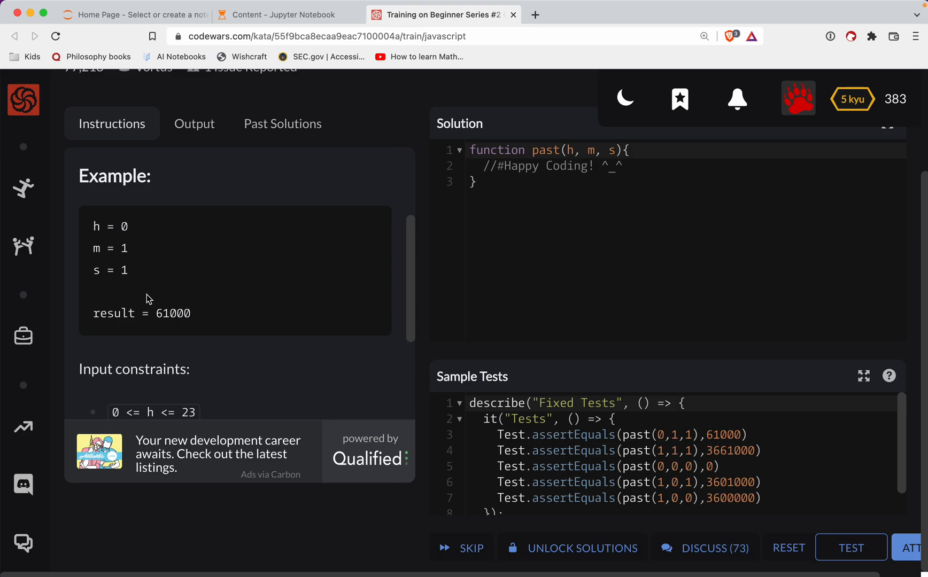
{"action": "scroll", "scroll_direction": "down", "scroll_amount": 3}
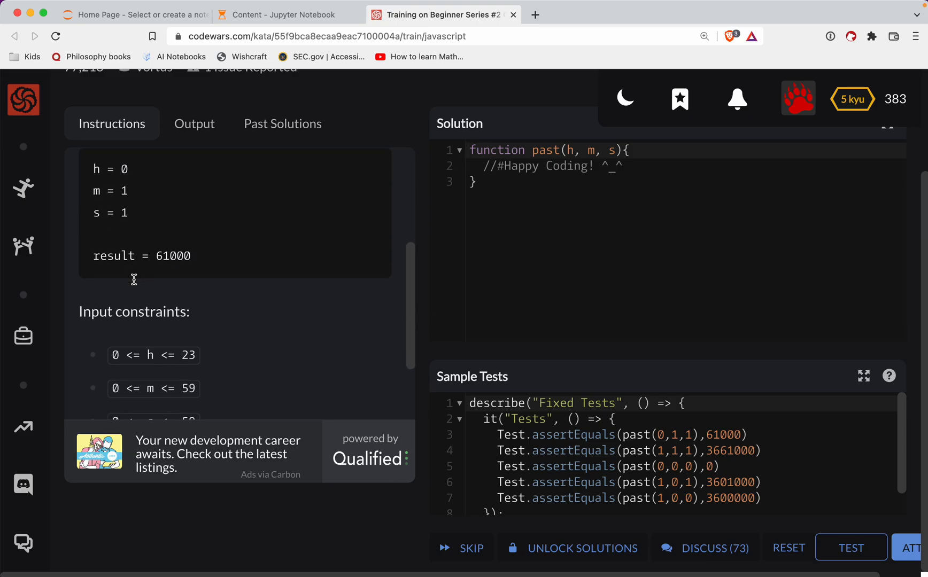
{"action": "scroll", "scroll_direction": "up", "scroll_amount": 3}
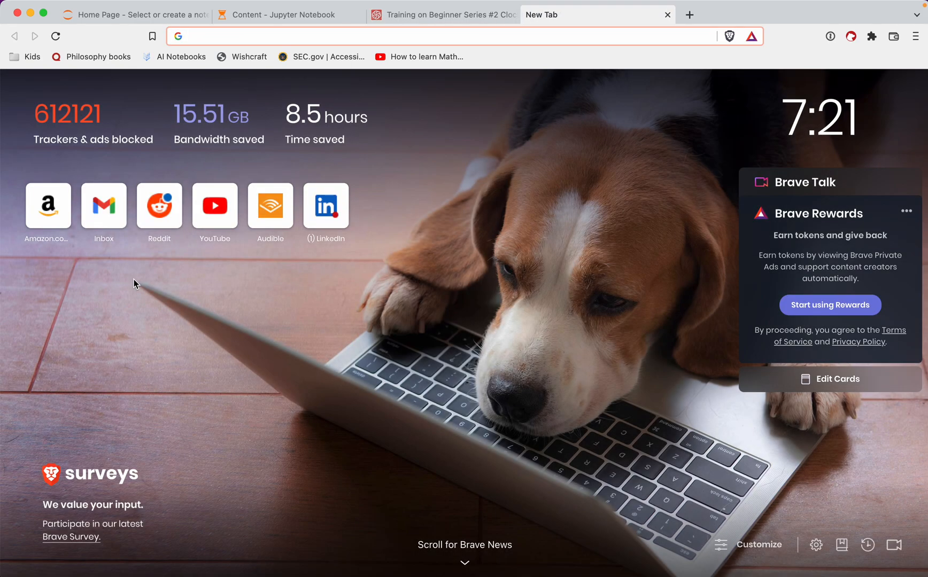
- Search Google for 'how many milliseconds in a second', then return to the Codewars tab
{"action": "type", "text": "how many mil"}
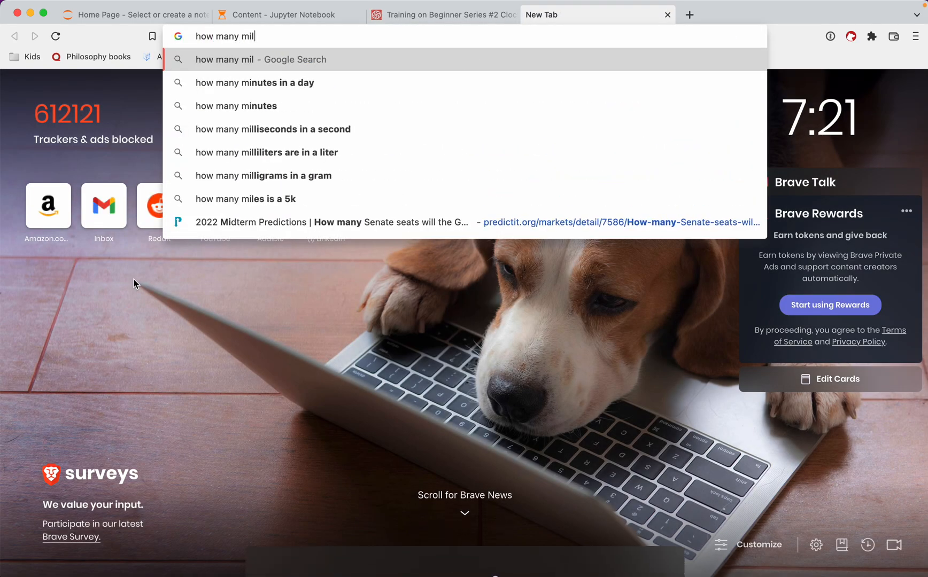
{"action": "left_click", "coordinate": [274, 129]}
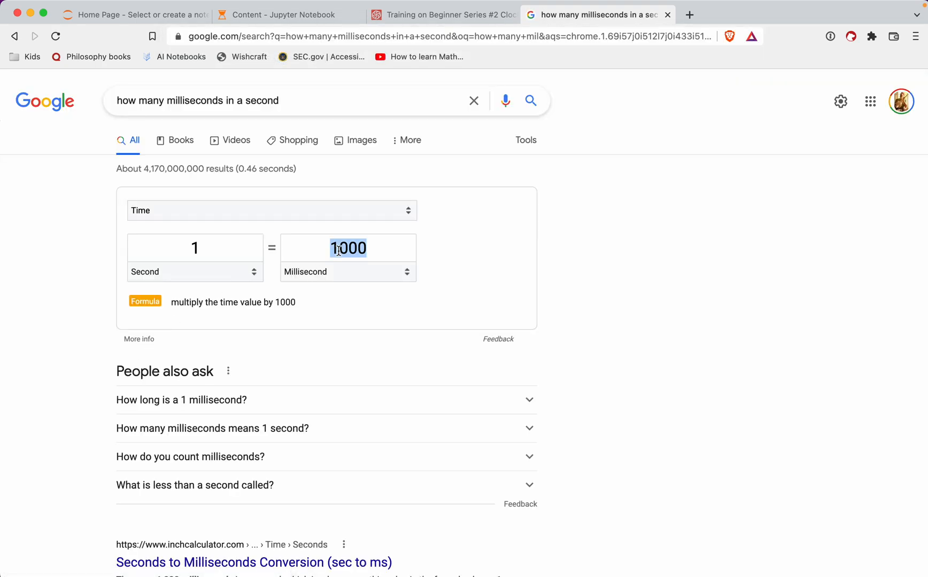
{"action": "left_click", "coordinate": [441, 15]}
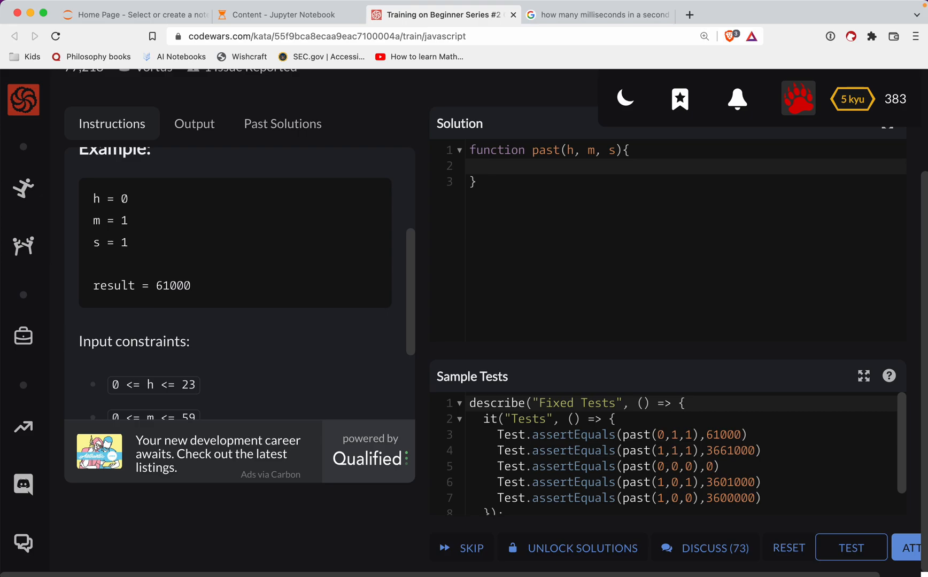
- Write return (h * 60 * 60 * 1000) + (m * 60 * 1000) + (s * 1000)
{"action": "type", "text": "return"}
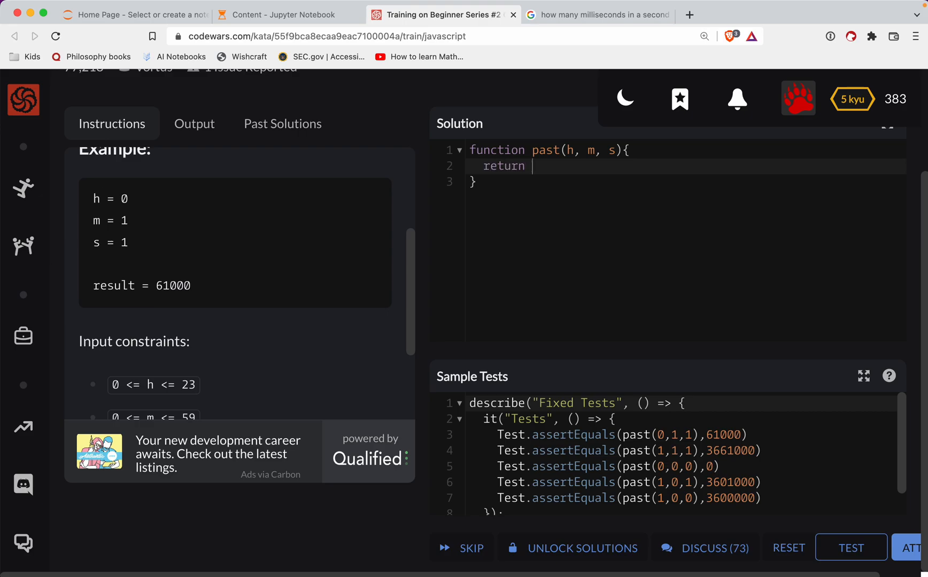
{"action": "type", "text": "(h *"}
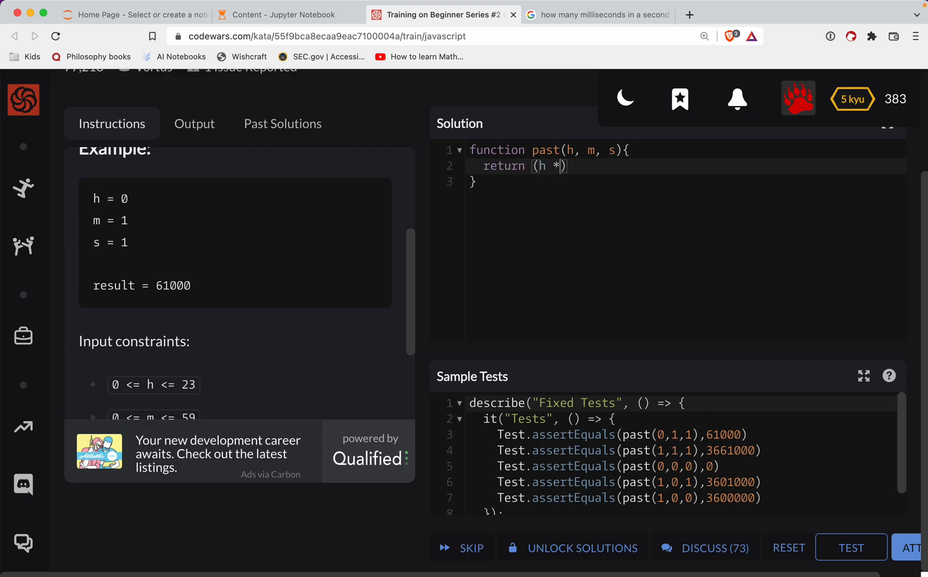
{"action": "type", "text": "60"}
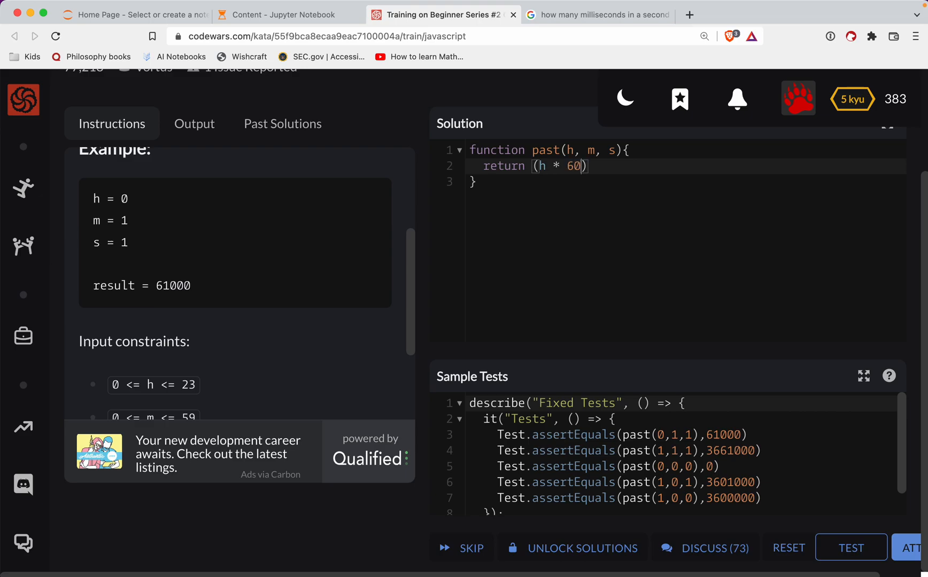
{"action": "type", "text": "*"}
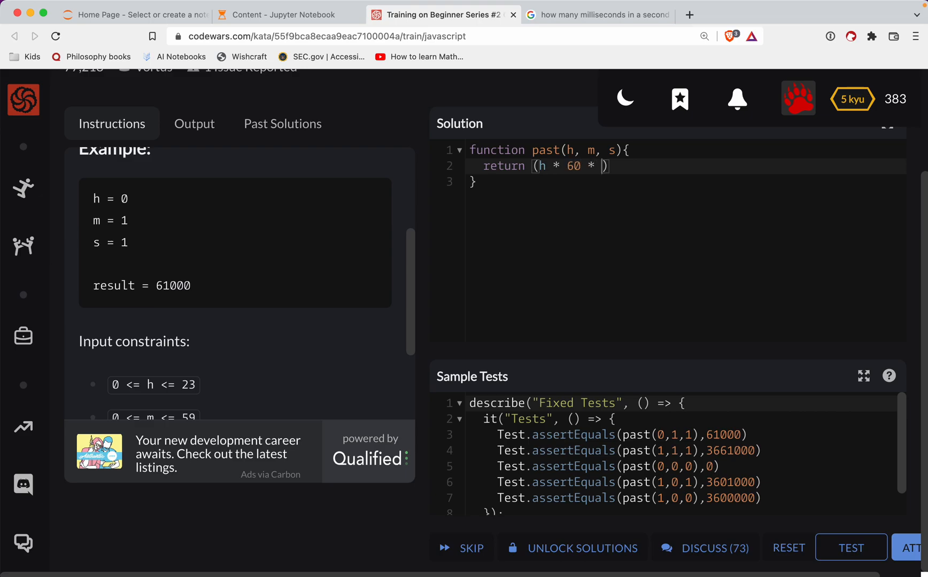
{"action": "type", "text": "60 *"}
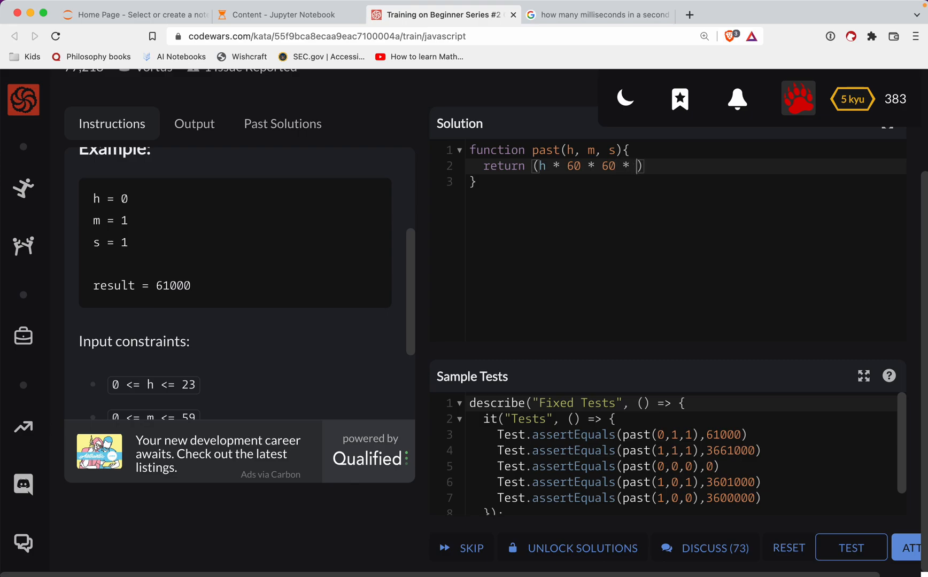
{"action": "type", "text": "1000)"}
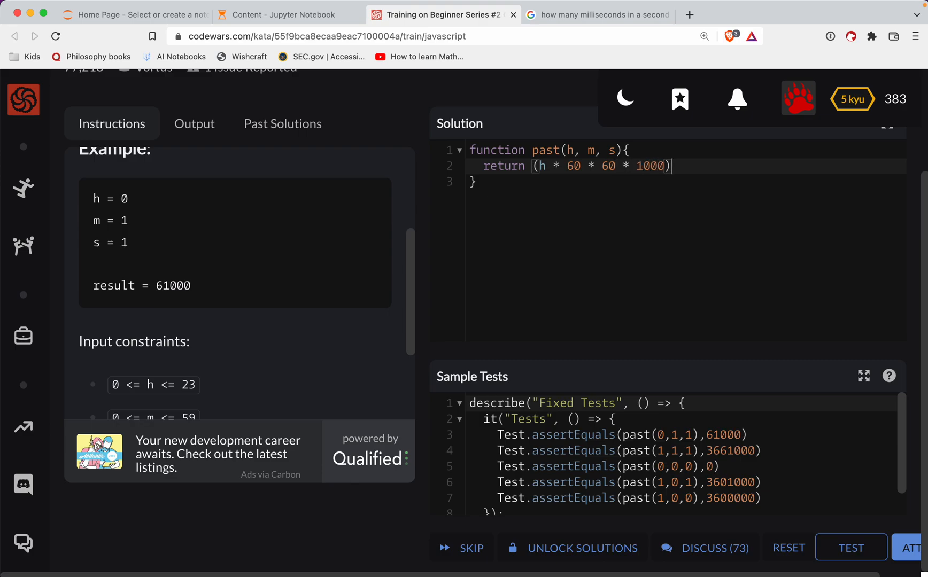
{"action": "type", "text": "+ (m"}
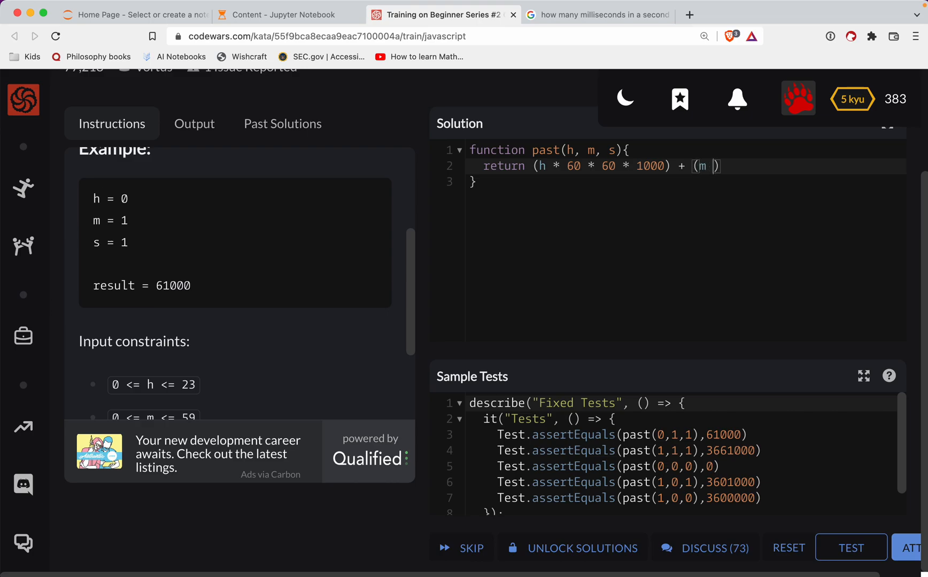
{"action": "type", "text": "* 60"}
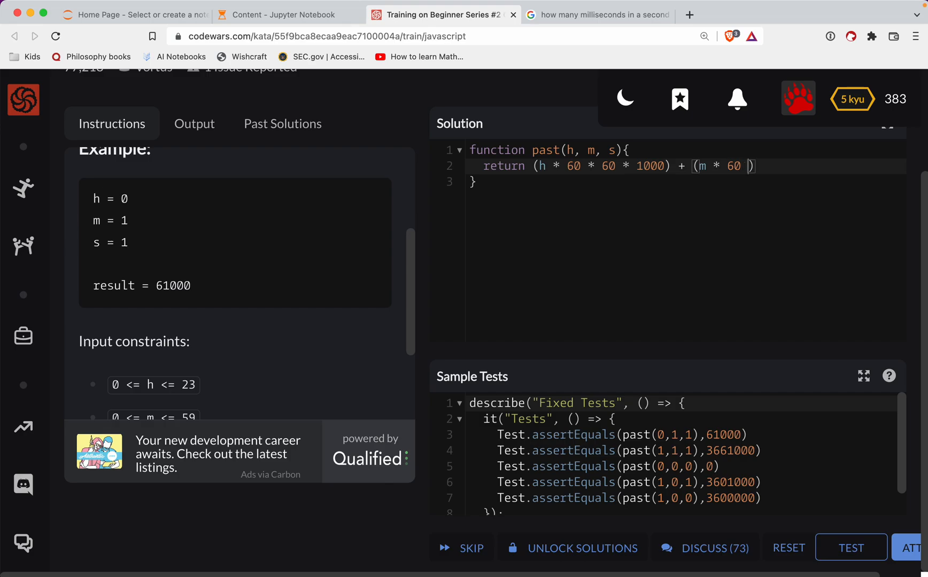
{"action": "type", "text": "* 1000)"}
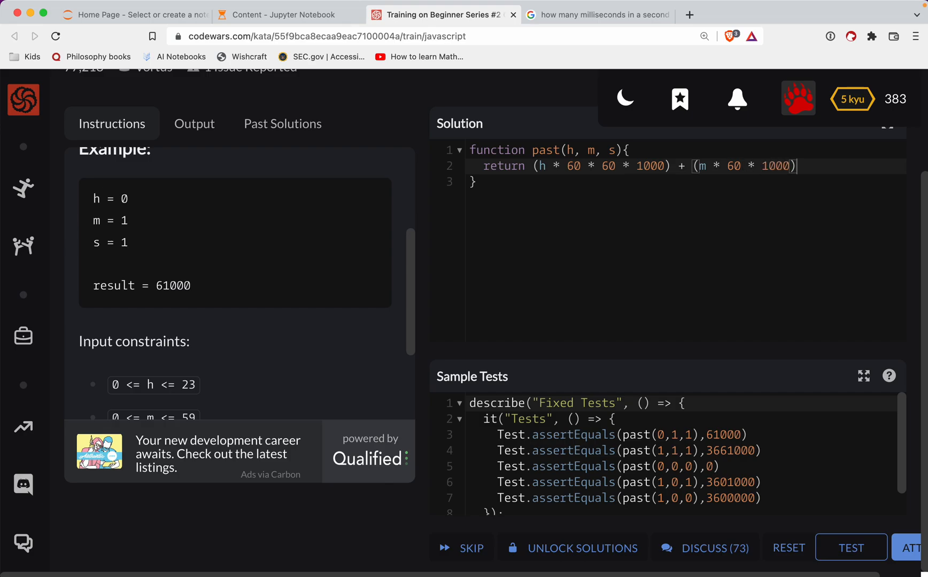
{"action": "type", "text": "+"}
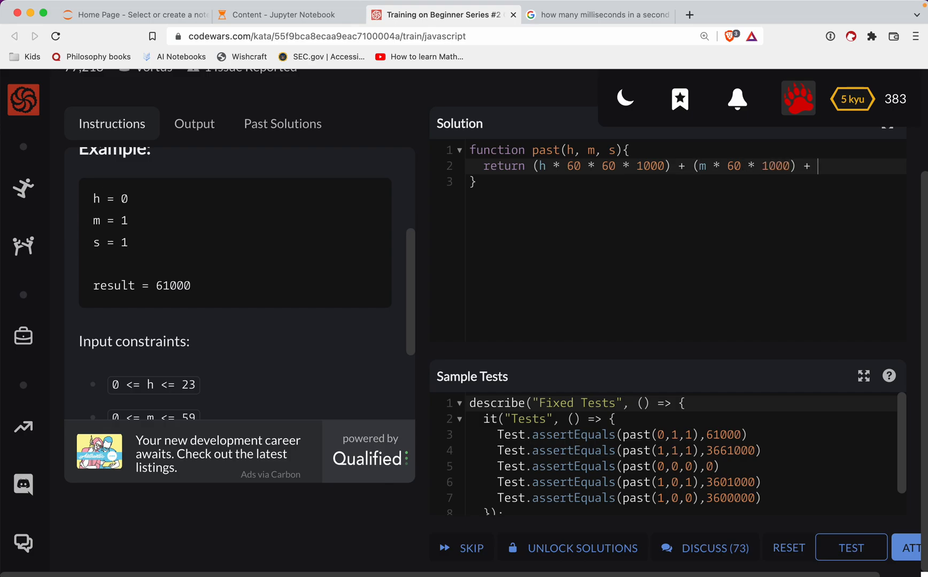
{"action": "type", "text": "(s )"}
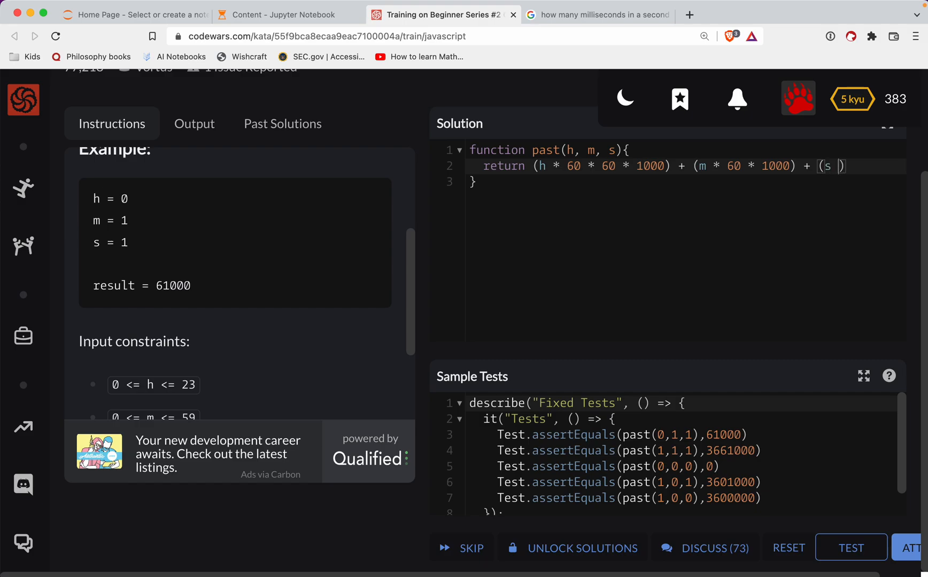
{"action": "type", "text": "* 1000)"}
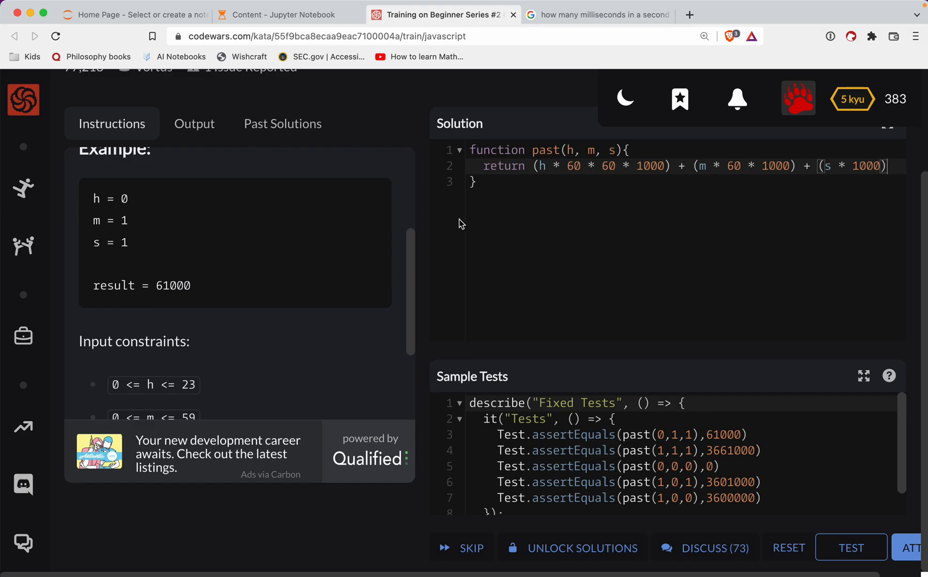
- Run the sample tests, pass the full 105-test attempt, and submit the solution
{"action": "left_click", "coordinate": [850, 547]}
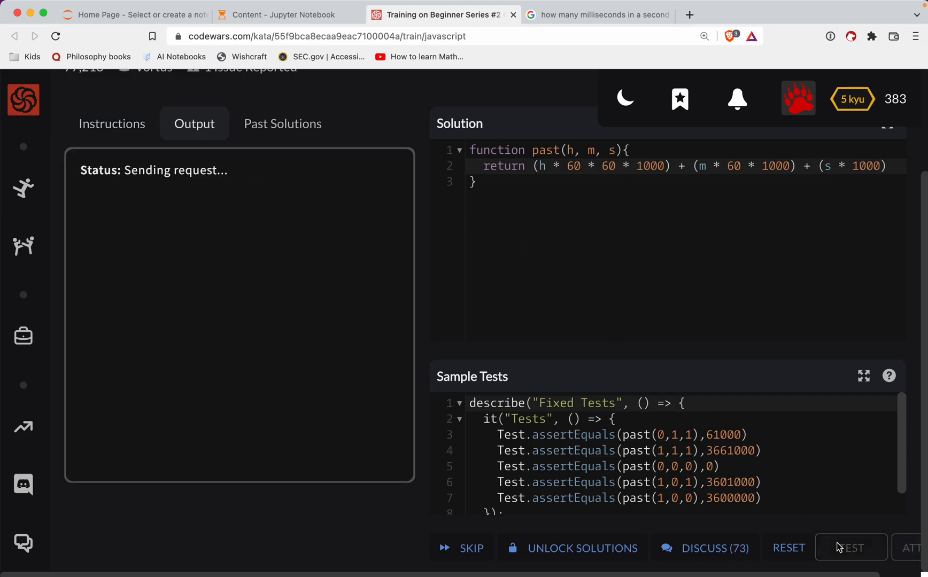
{"action": "left_click", "coordinate": [850, 548]}
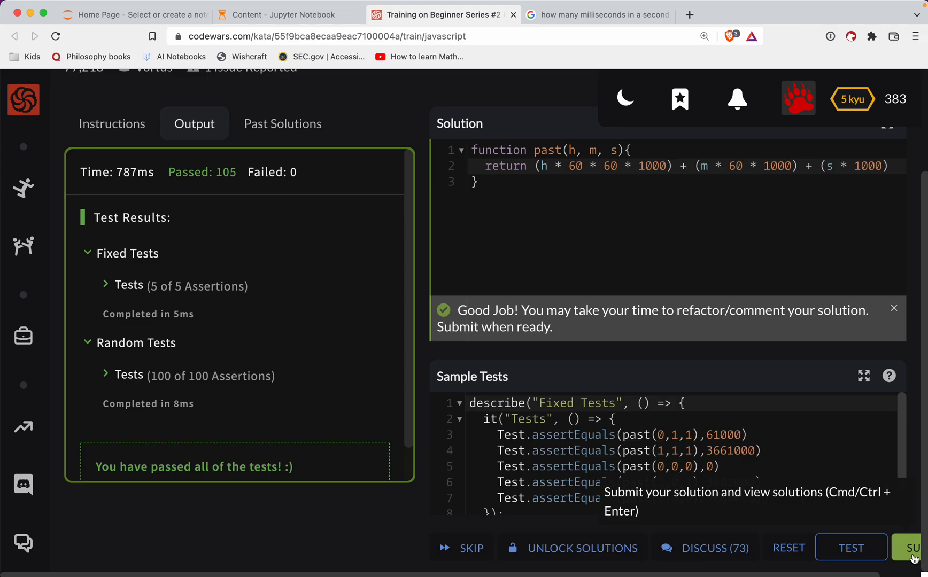
{"action": "left_click", "coordinate": [916, 548]}
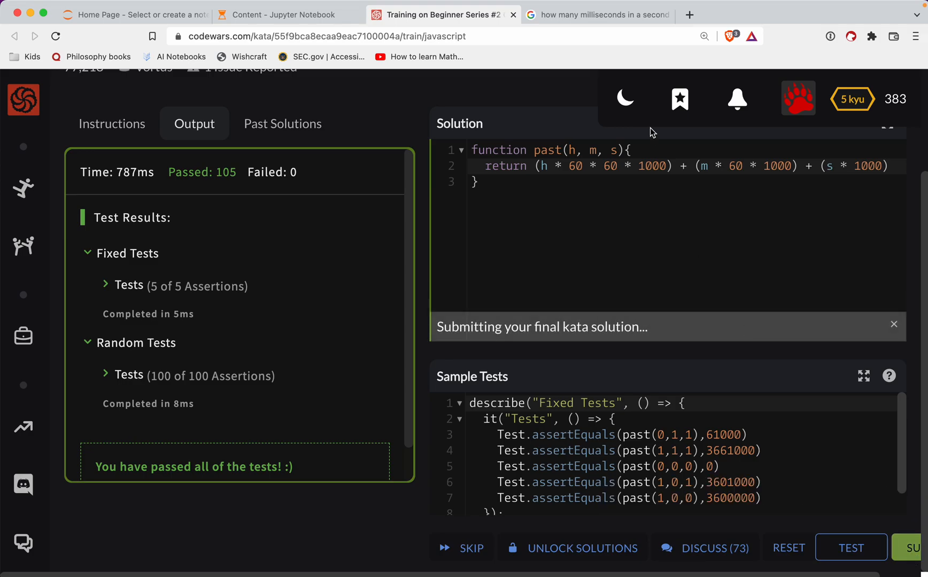